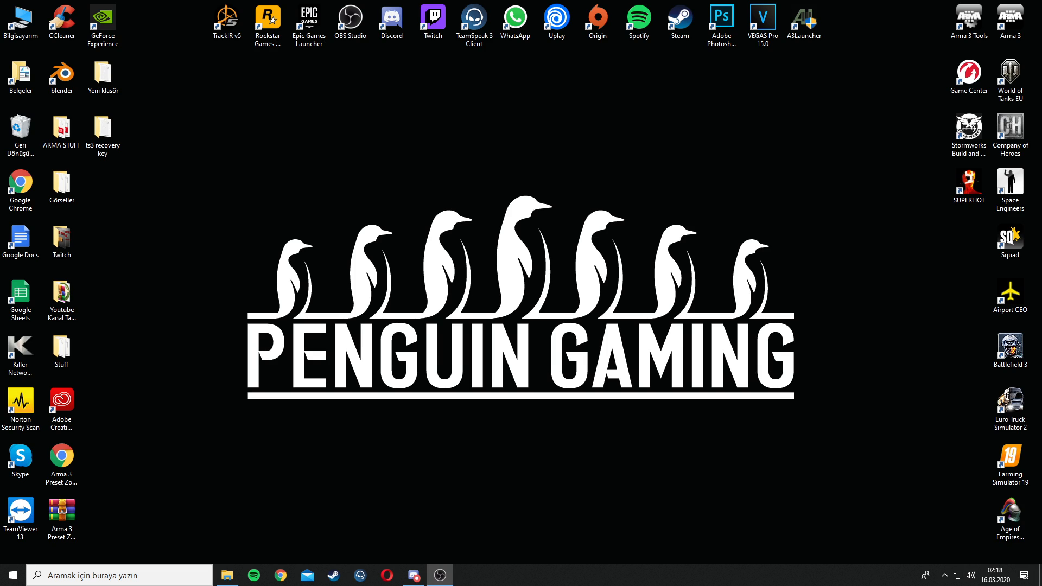
Launch File Explorer from the taskbar to view the Yeni Birim (O:) drive
click(227, 575)
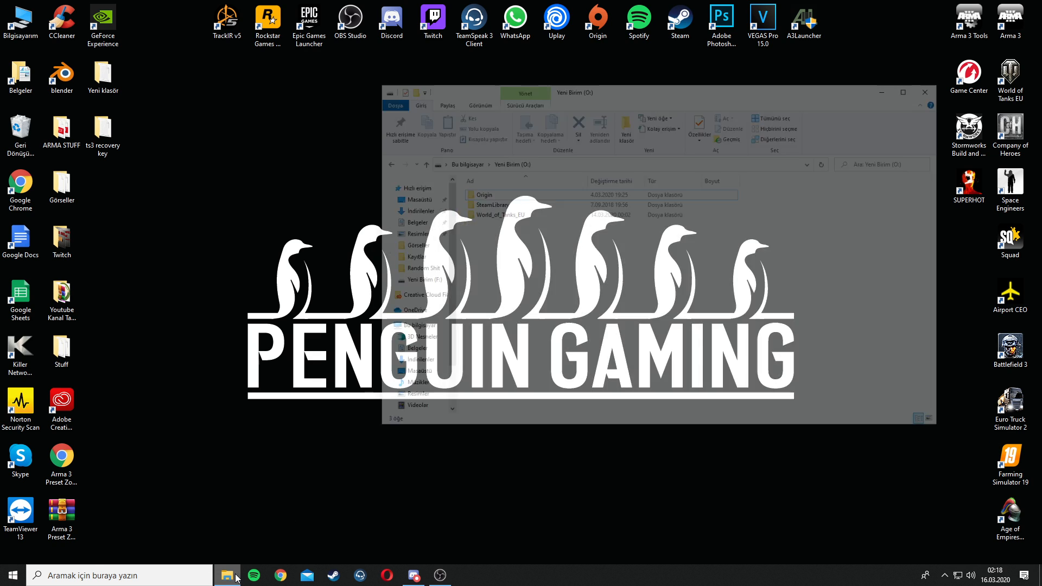
Browse SteamLibrary > steamapps > common > Arma 3 and select the !Workshop folder
click(227, 574)
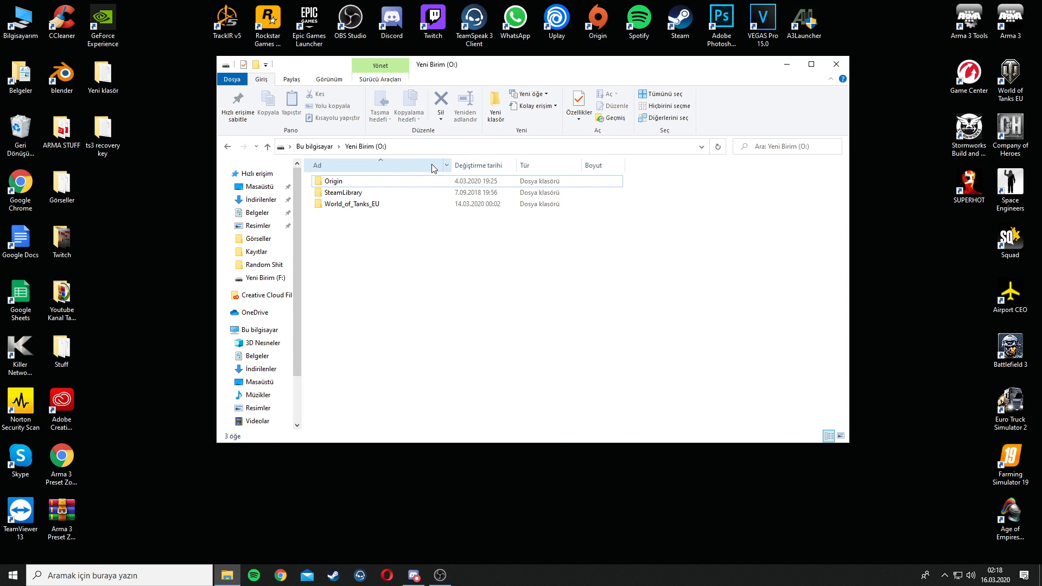
mouse_move(379, 196)
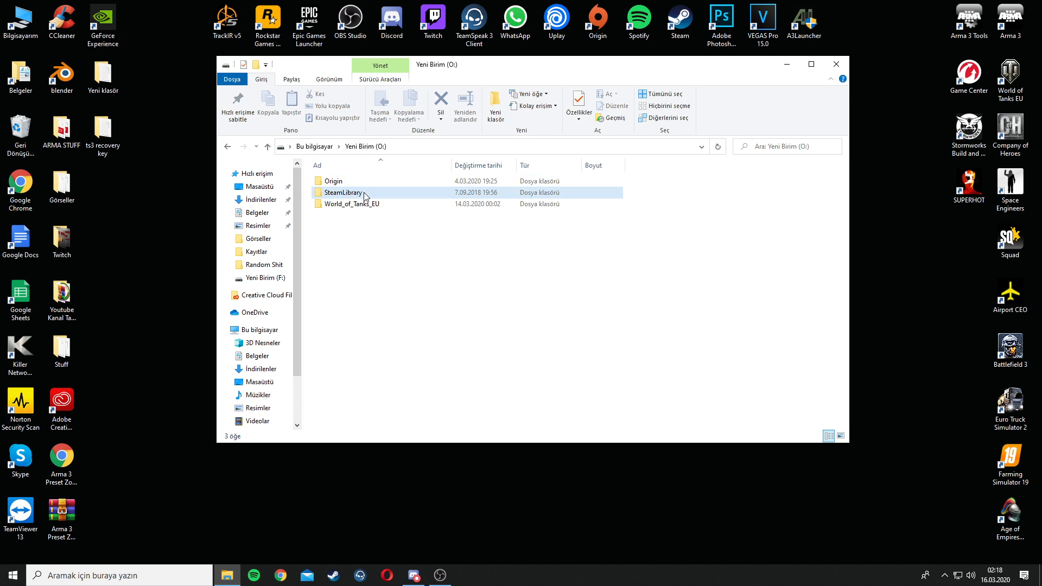
double_click(342, 192)
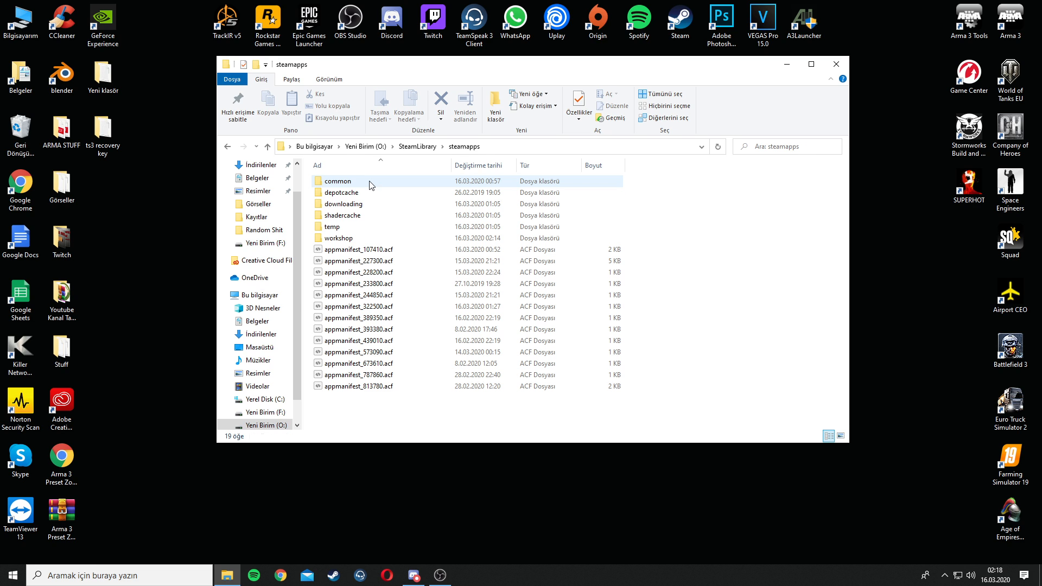
double_click(338, 181)
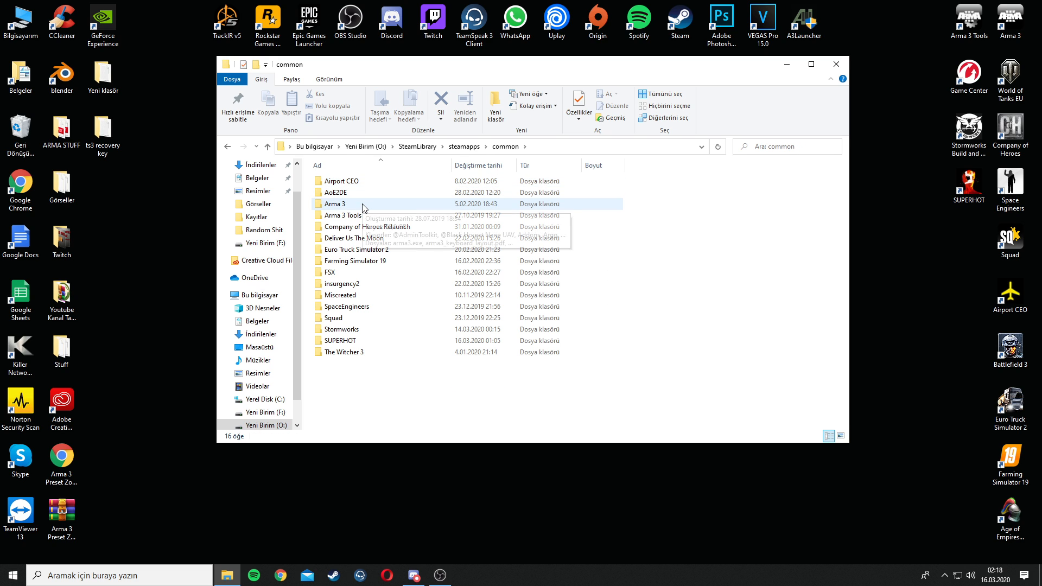
double_click(335, 204)
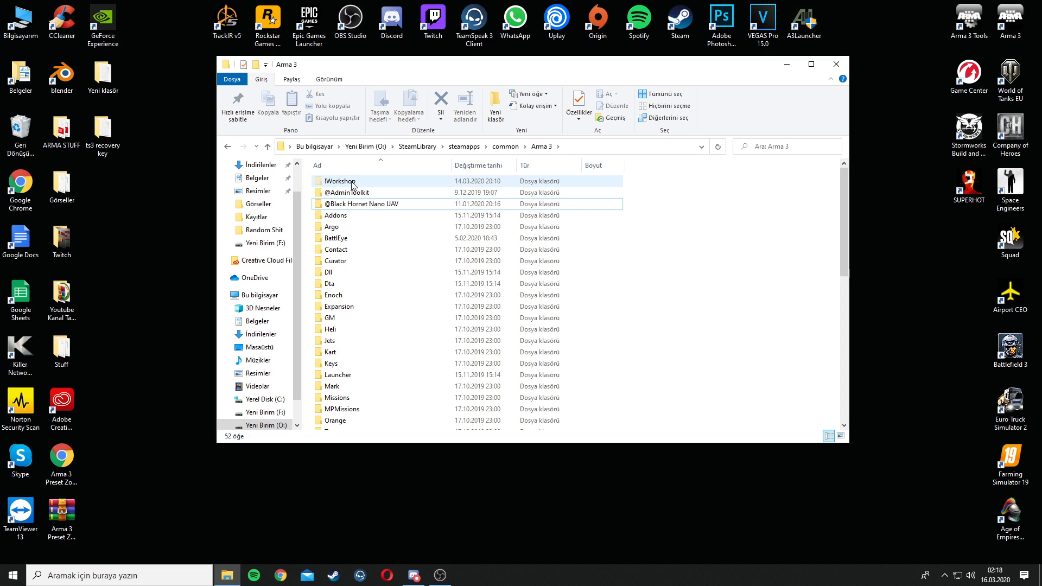
click(340, 181)
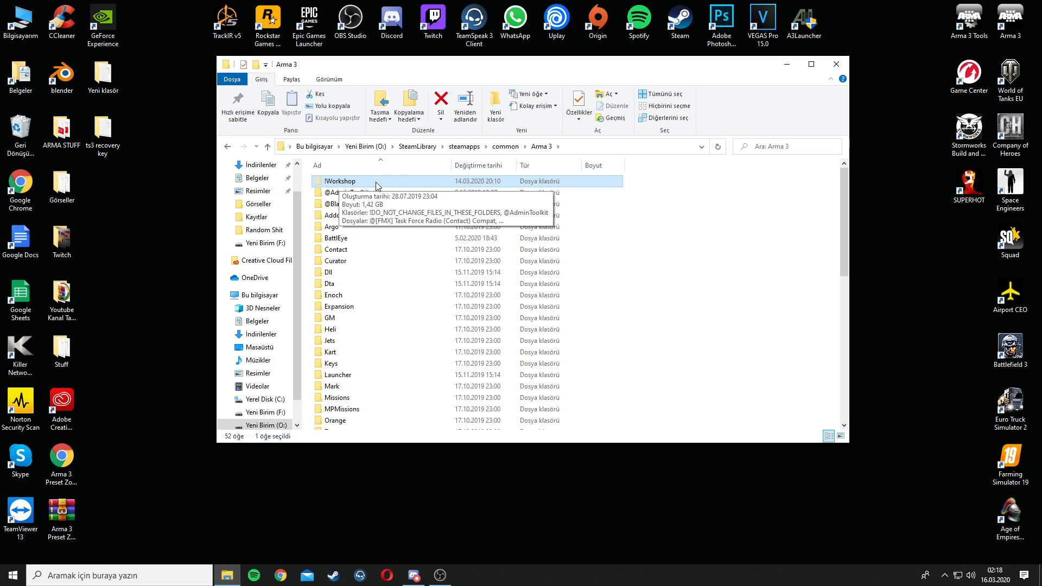
Turn on Hidden items (Gizli öğeler) in the View tab and deselect the file list
click(329, 80)
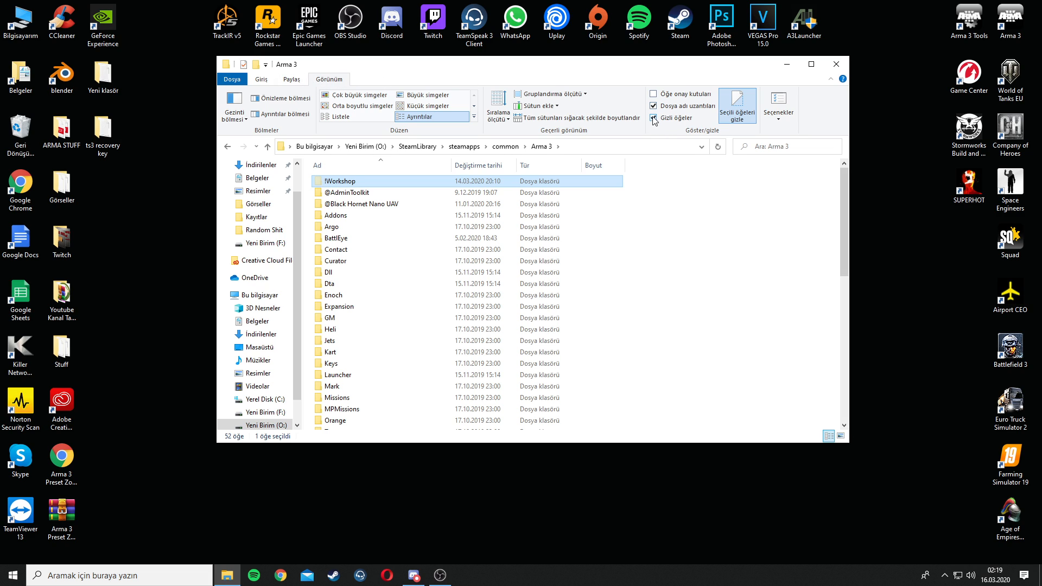
click(654, 118)
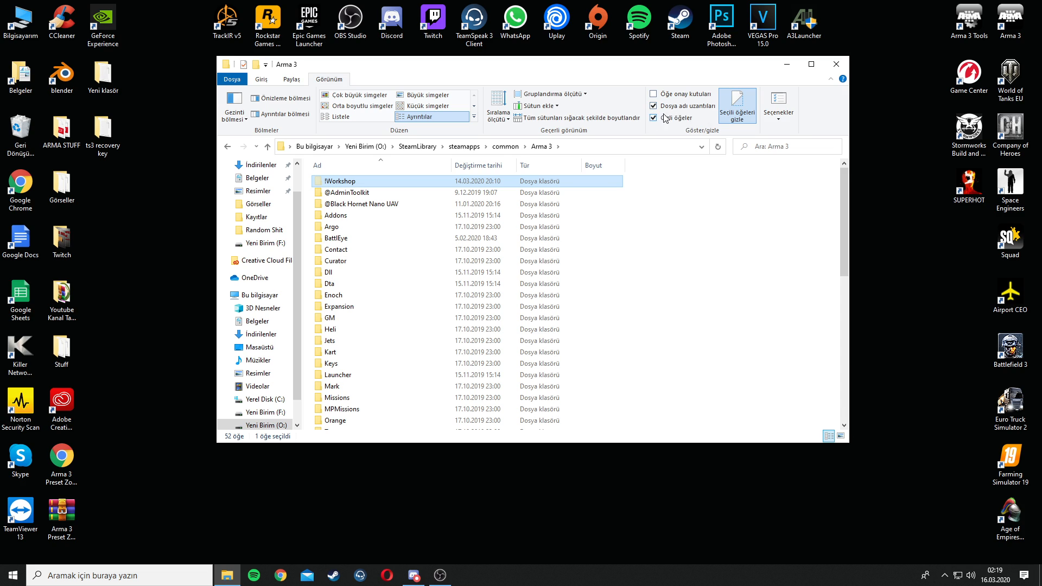
click(654, 118)
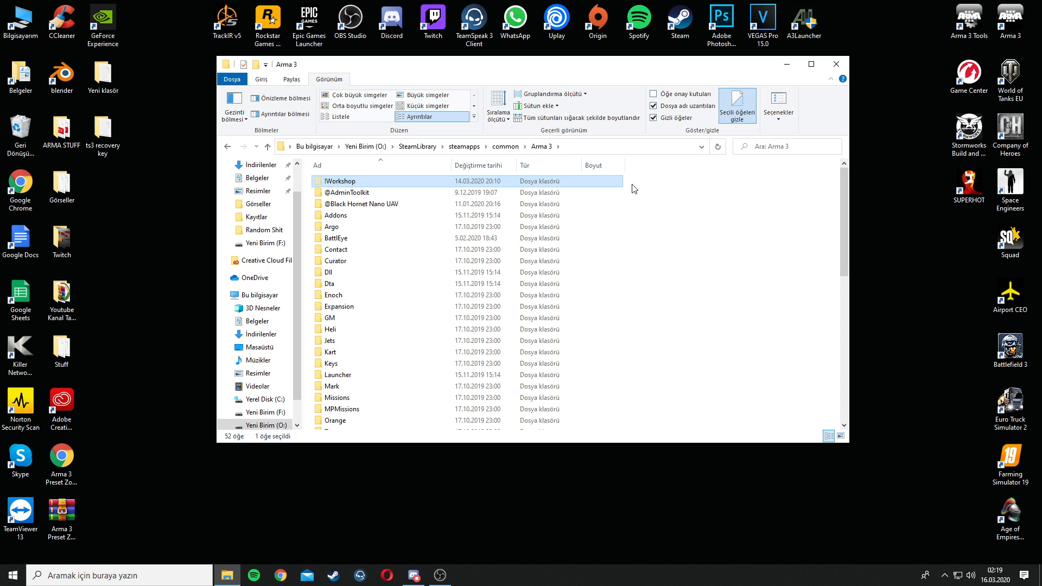
mouse_move(379, 185)
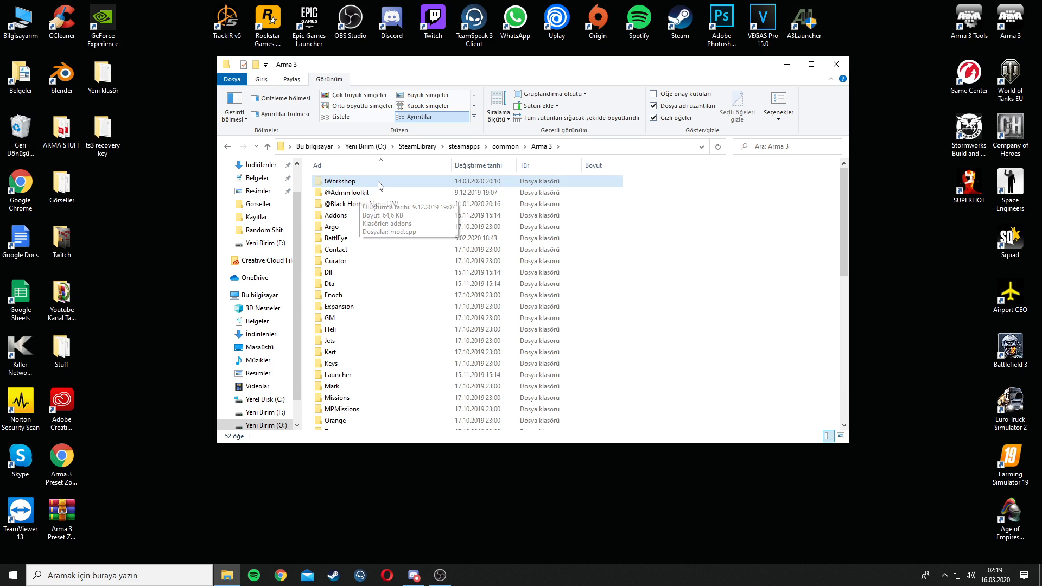
double_click(341, 180)
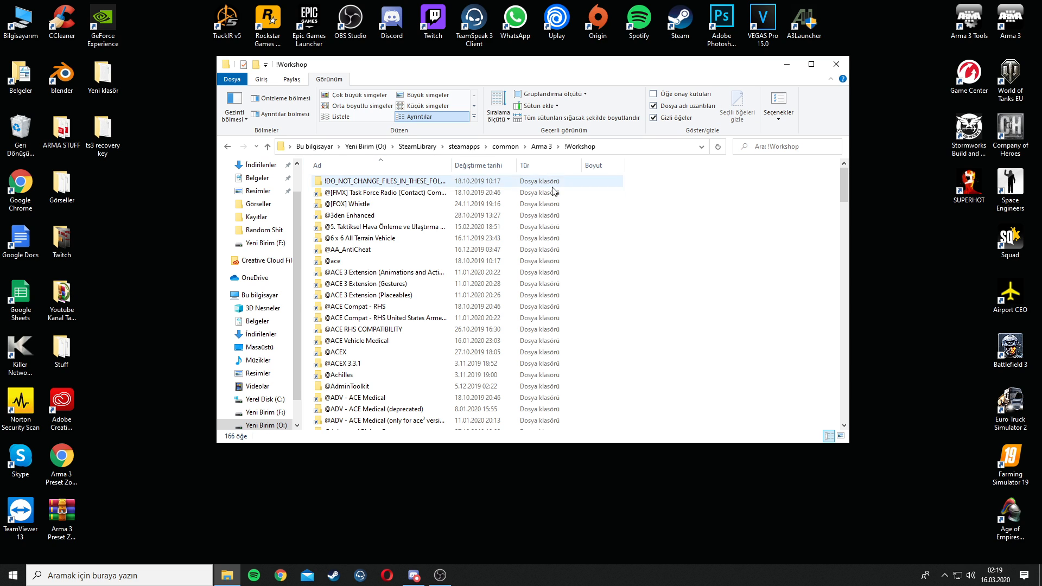
scroll(down, 3)
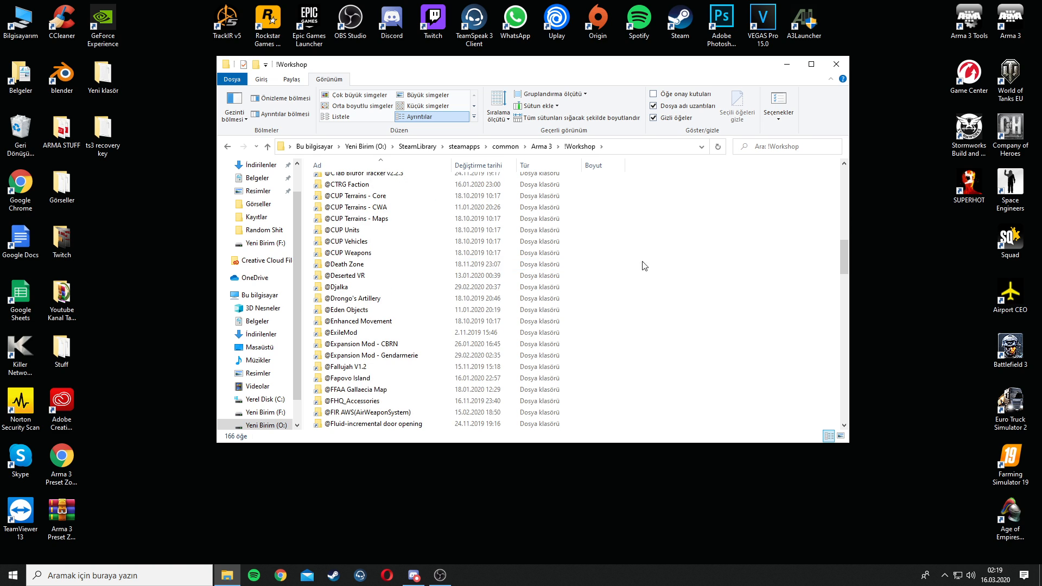
scroll(down, 3)
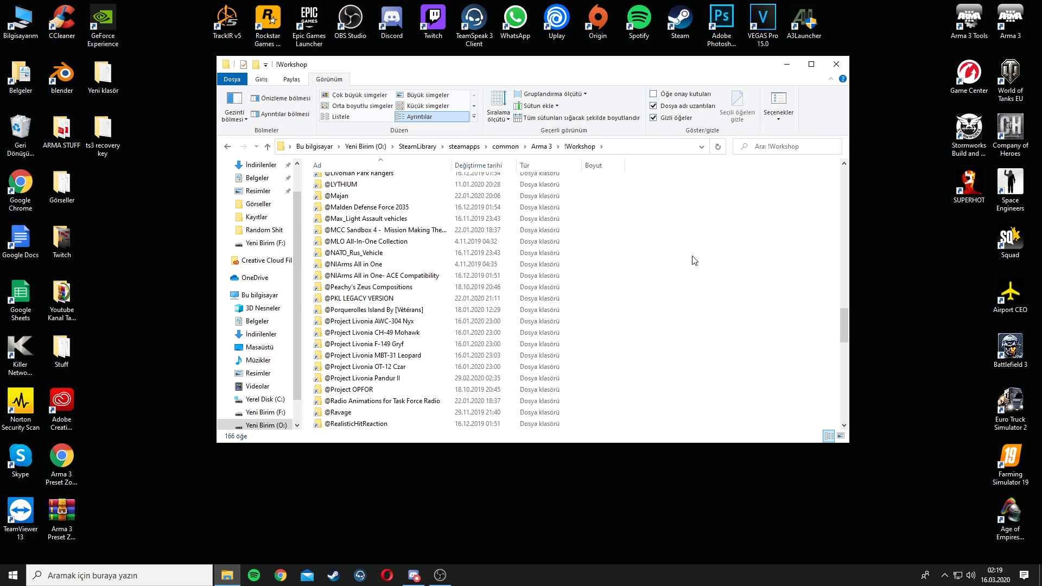
scroll(down, 3)
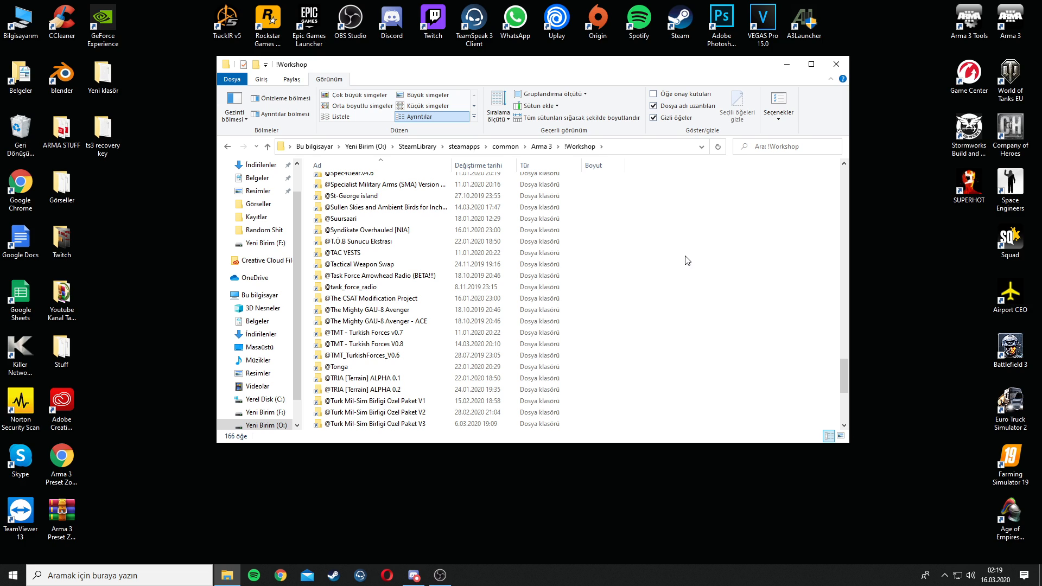
mouse_move(423, 275)
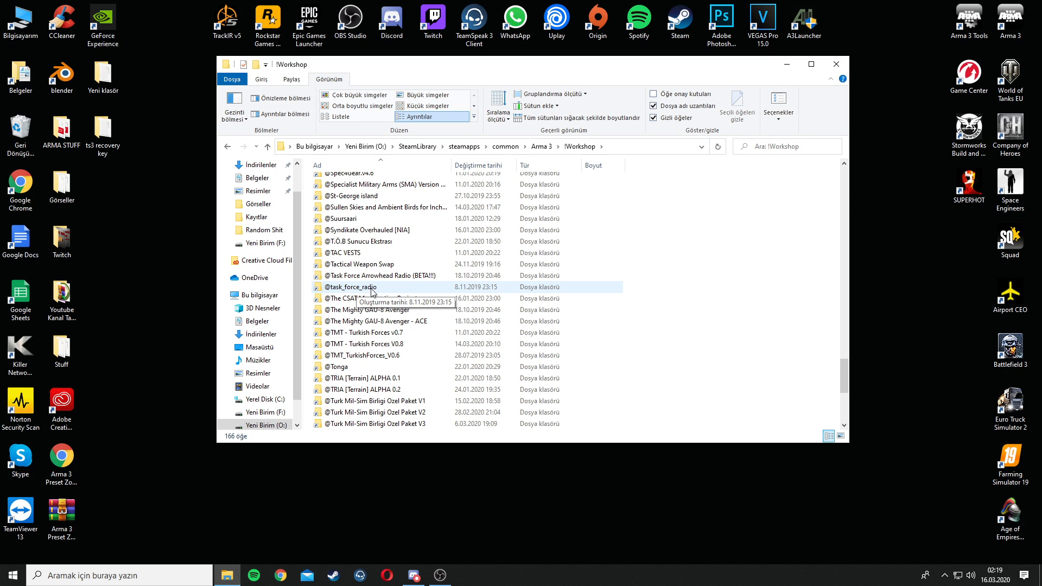
mouse_move(369, 290)
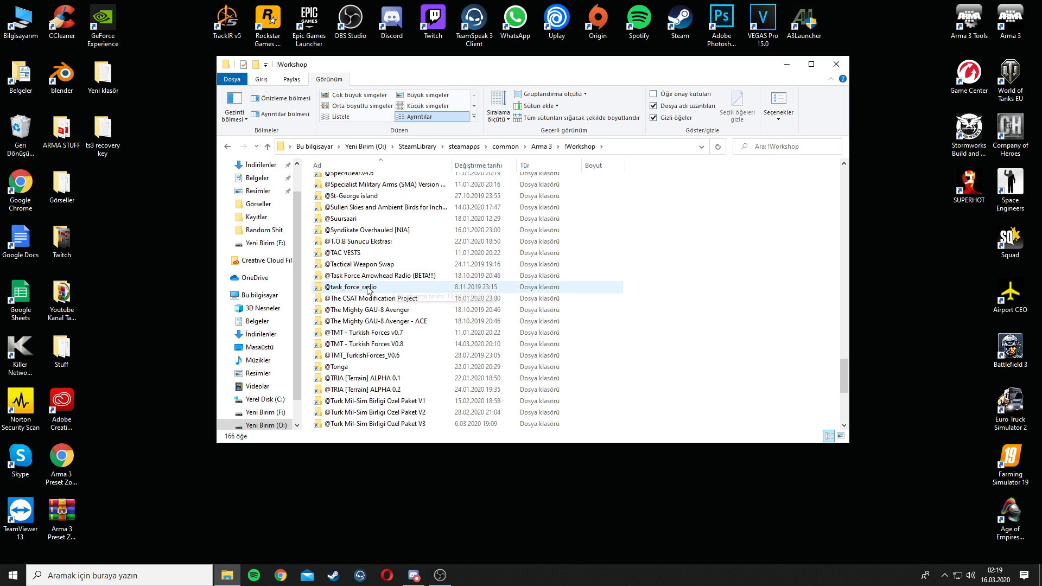
Install and enable task_force_radio.ts3_plugin from the mod's teamspeak folder, then open TeamSpeak Options
double_click(382, 275)
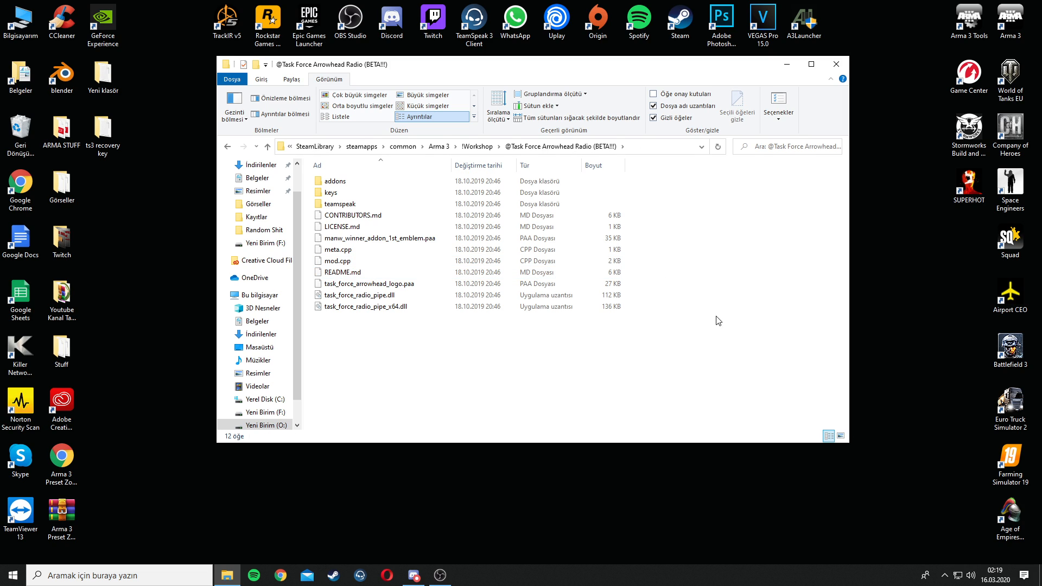
mouse_move(377, 204)
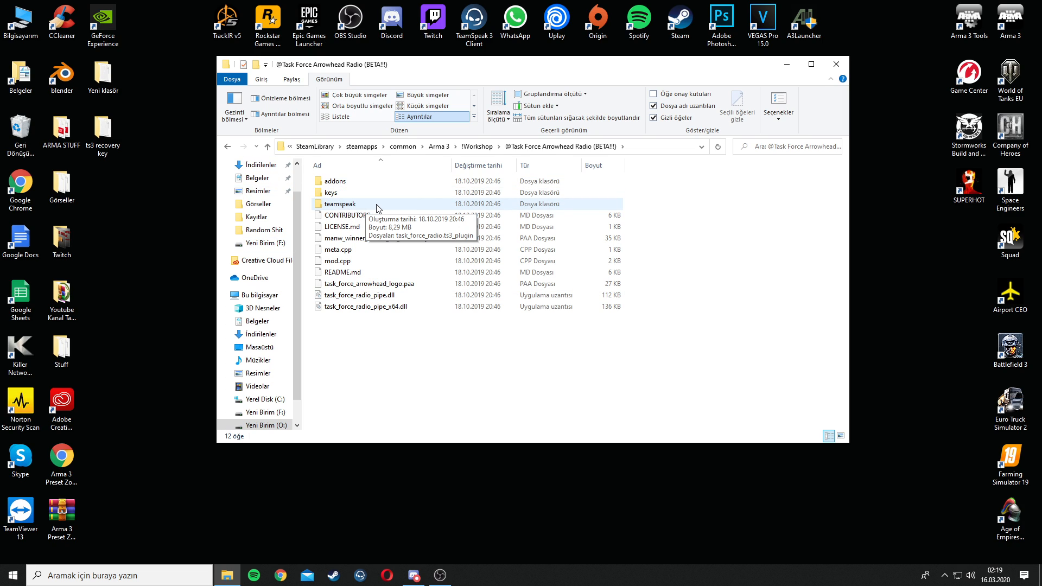
mouse_move(393, 211)
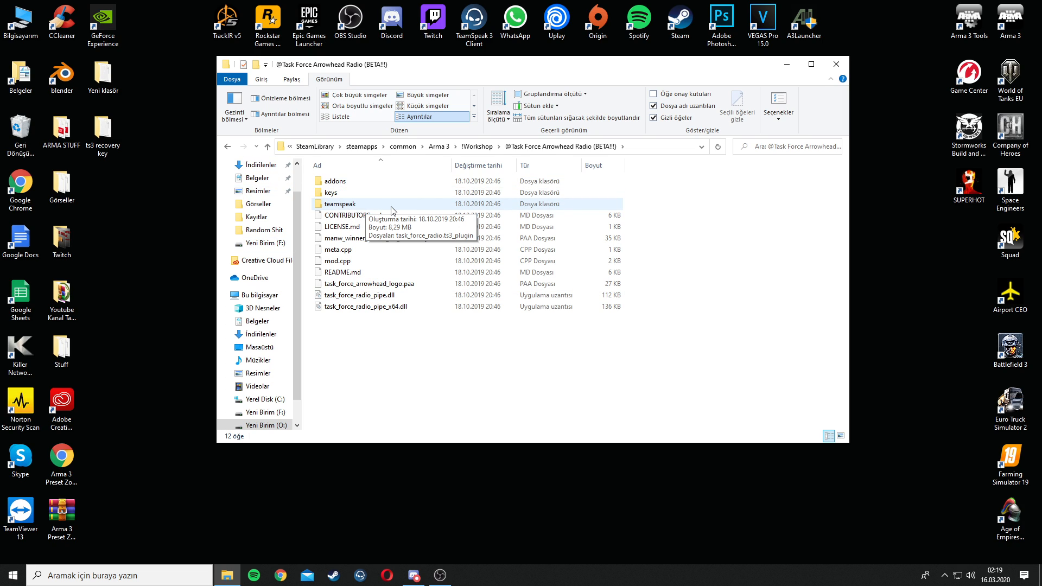
double_click(340, 204)
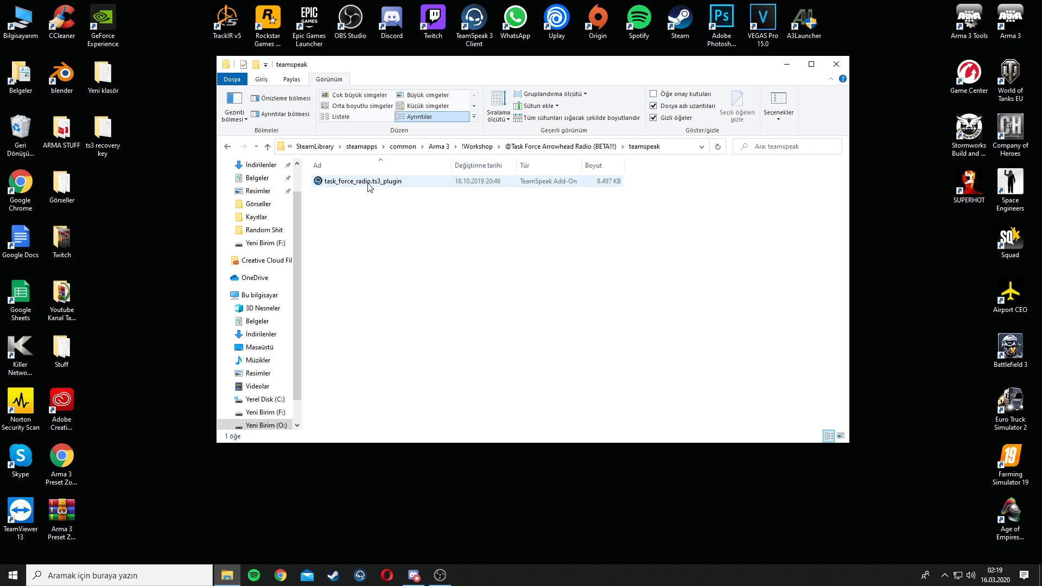
mouse_move(373, 180)
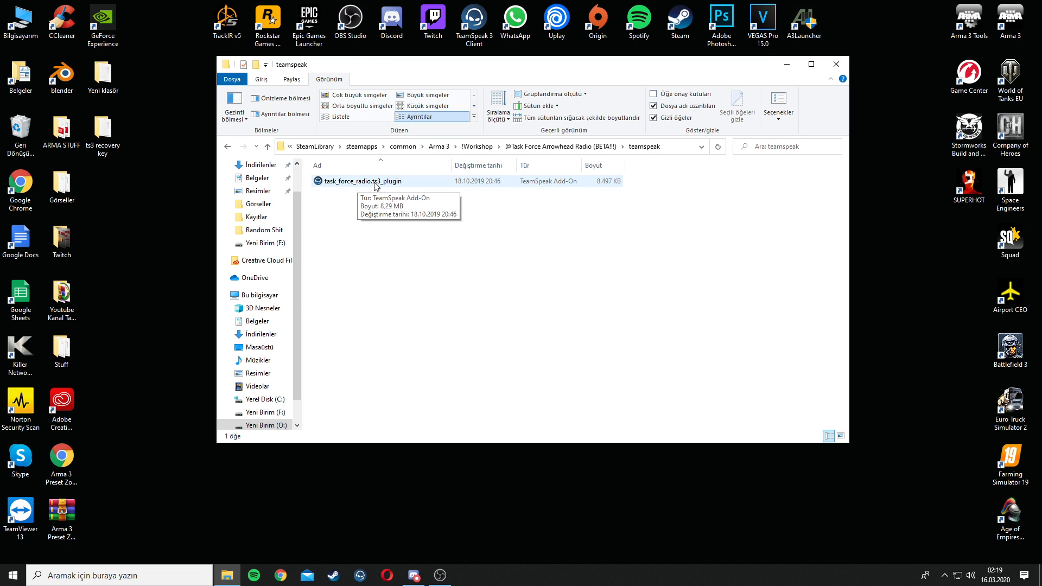
double_click(362, 180)
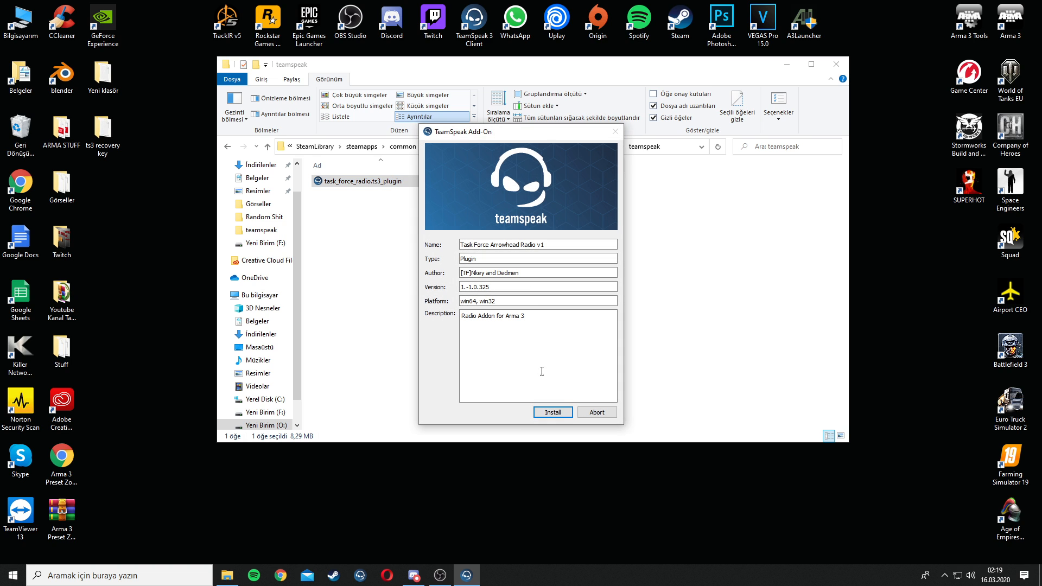
click(552, 412)
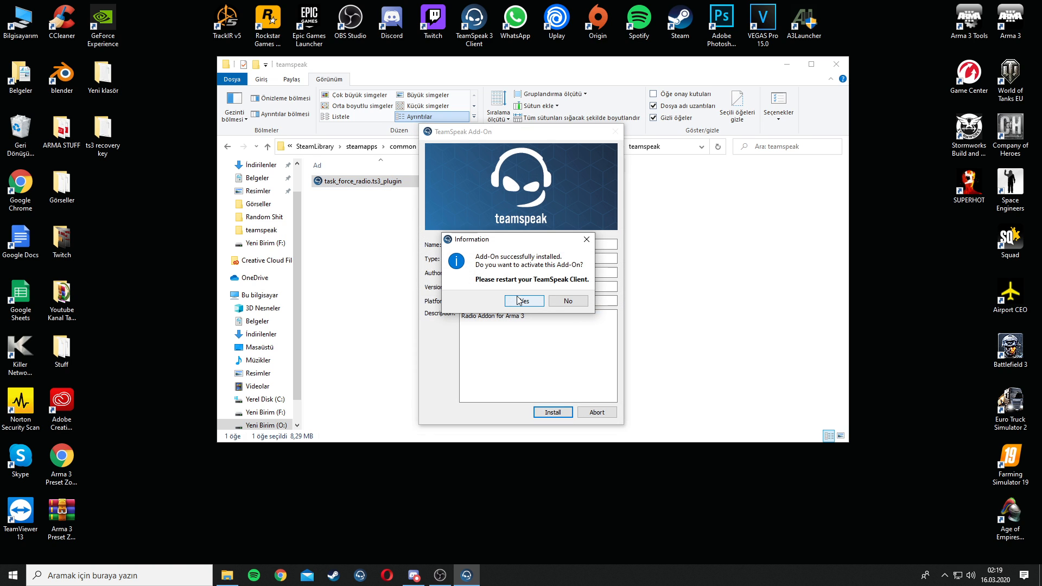
click(523, 300)
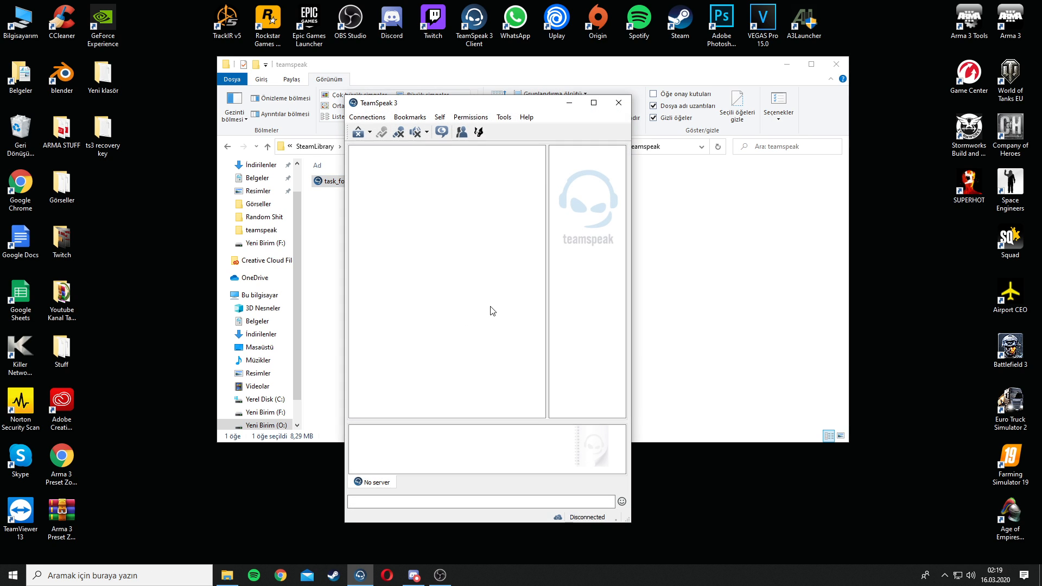
click(503, 117)
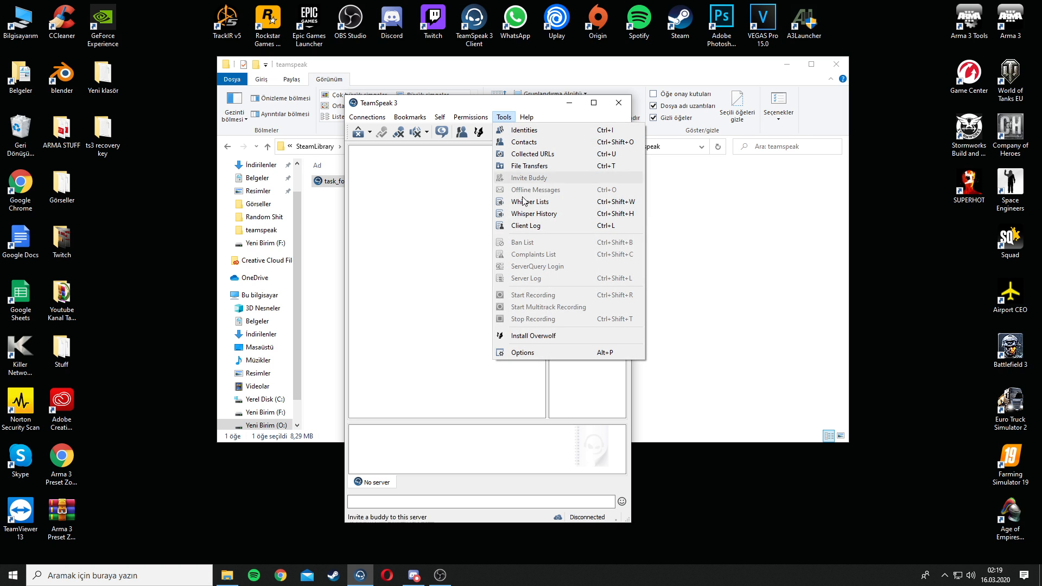
click(522, 352)
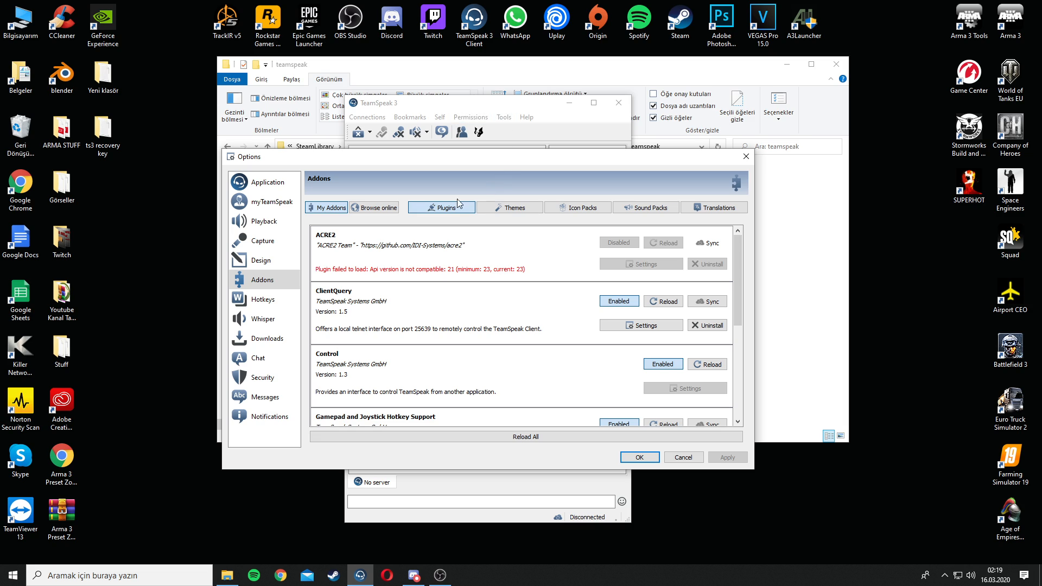
Confirm Task Force Arrowhead Radio shows Enabled in Addons > Plugins, then close with OK
scroll(down, 3)
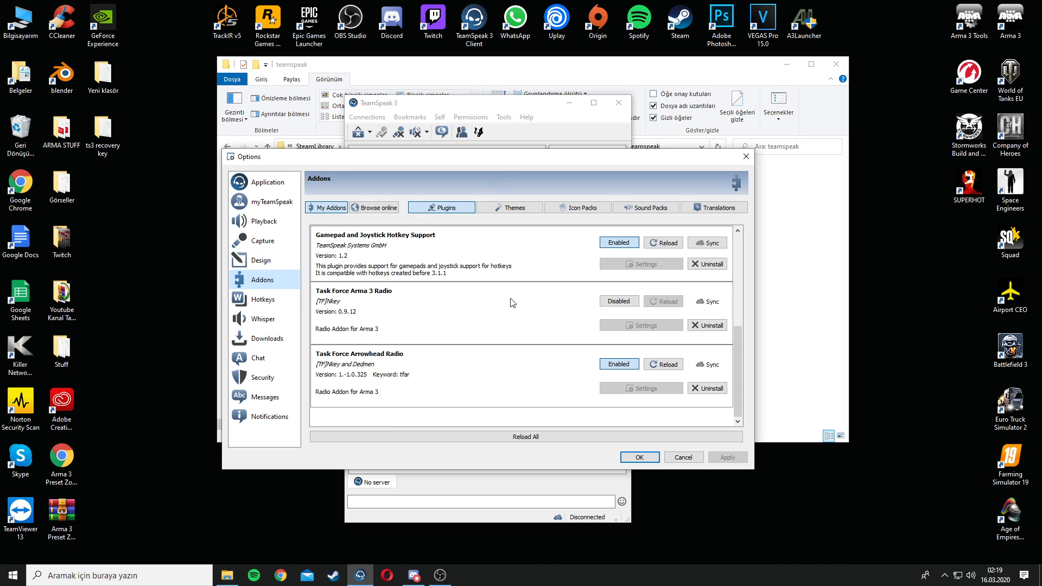
mouse_move(382, 361)
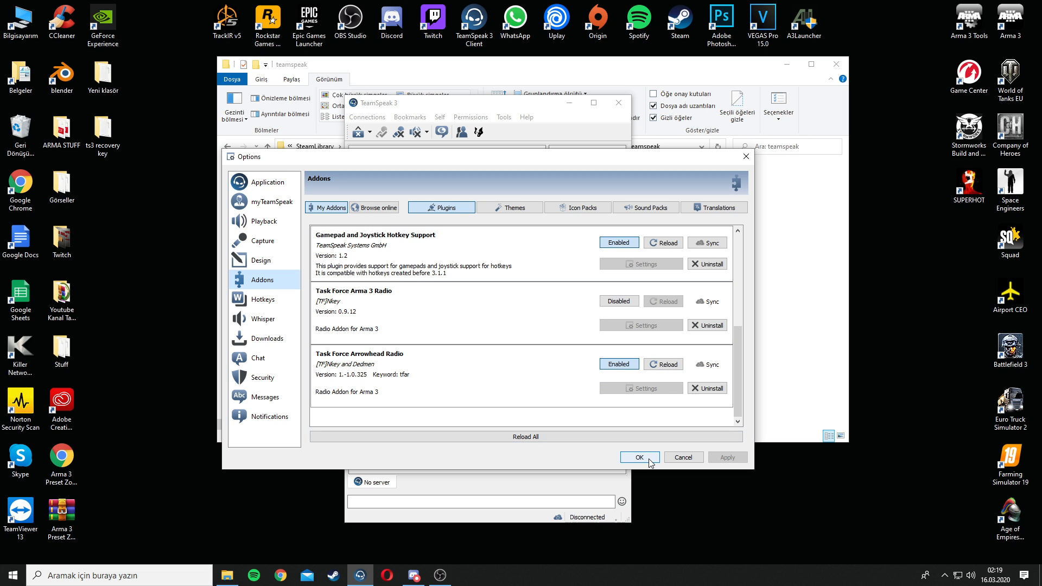
click(639, 457)
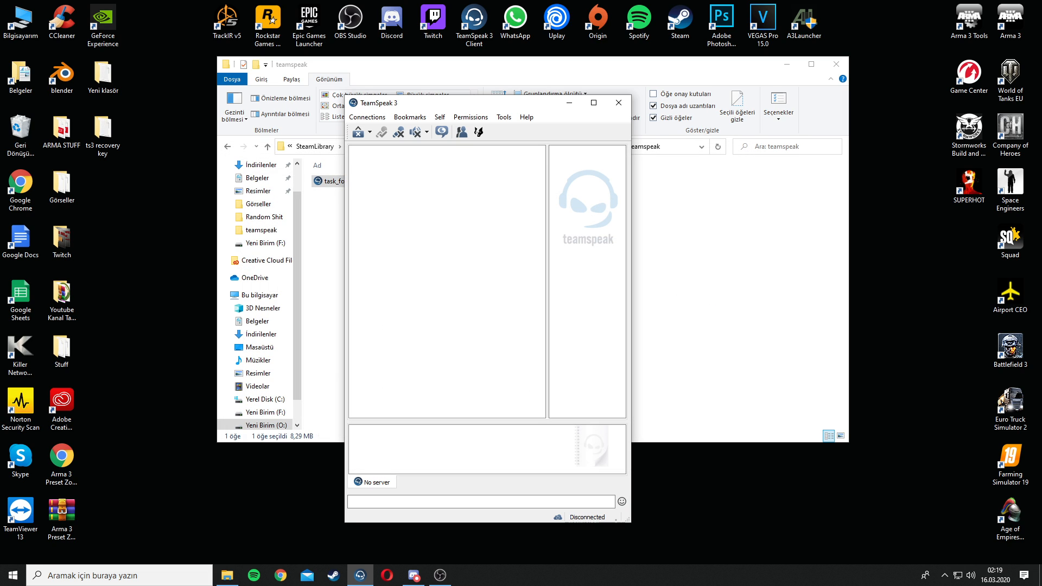